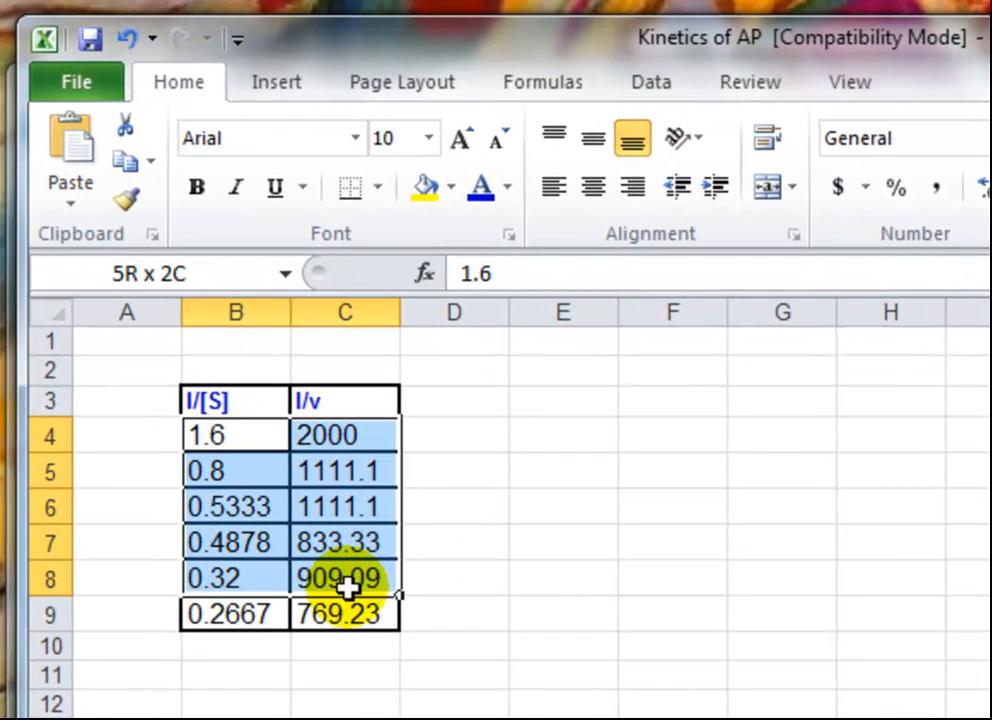
Insert a markers-only scatter chart of the selected 1/[S] versus 1/v data.
click(276, 82)
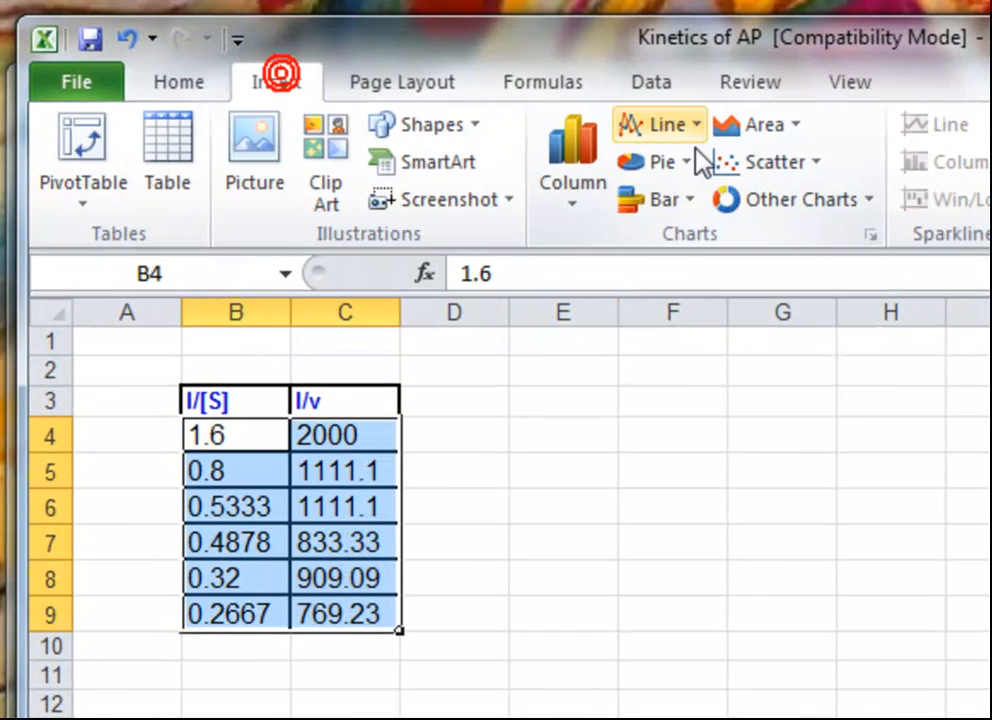
click(772, 160)
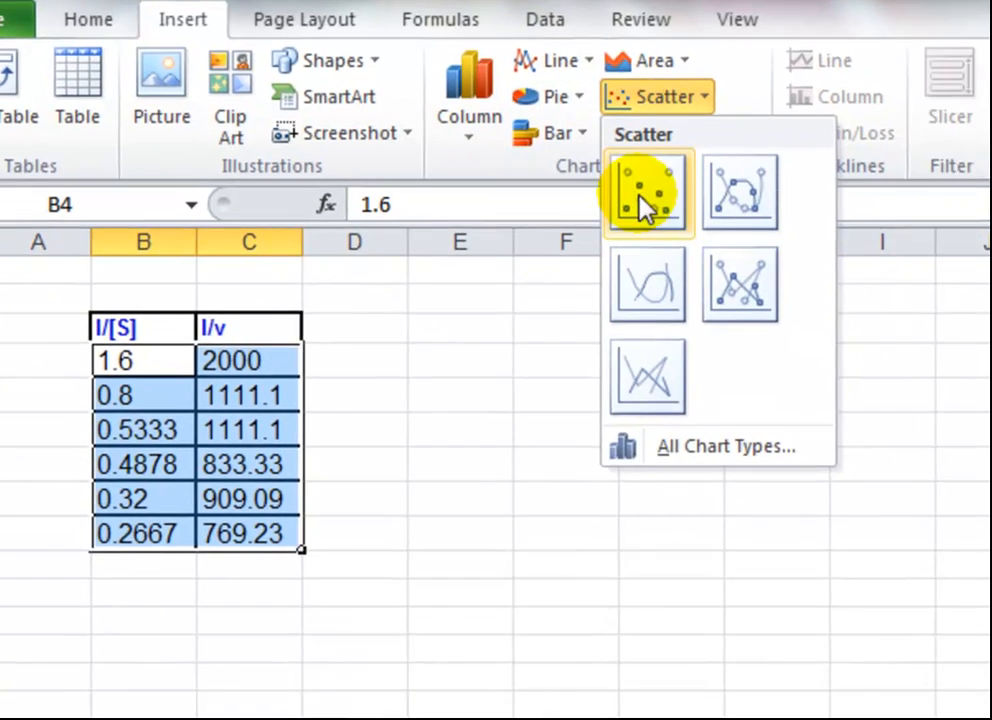
click(648, 192)
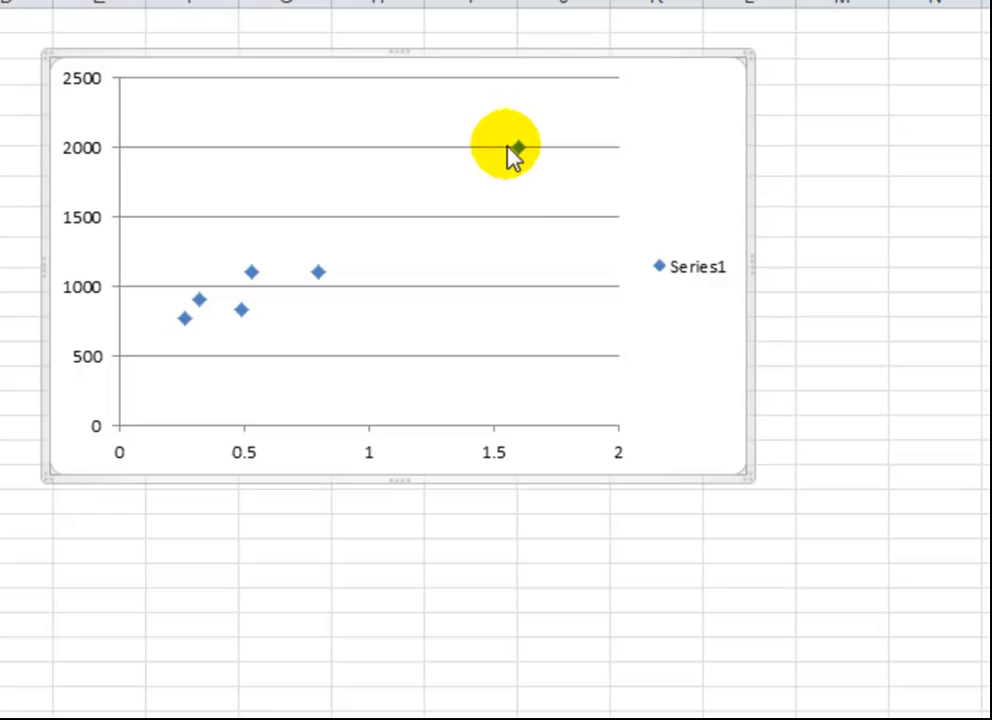
Add a linear trendline to the series, forecast 1.0 backward, with its equation y = 891.03x + 527.13 shown.
right_click(516, 146)
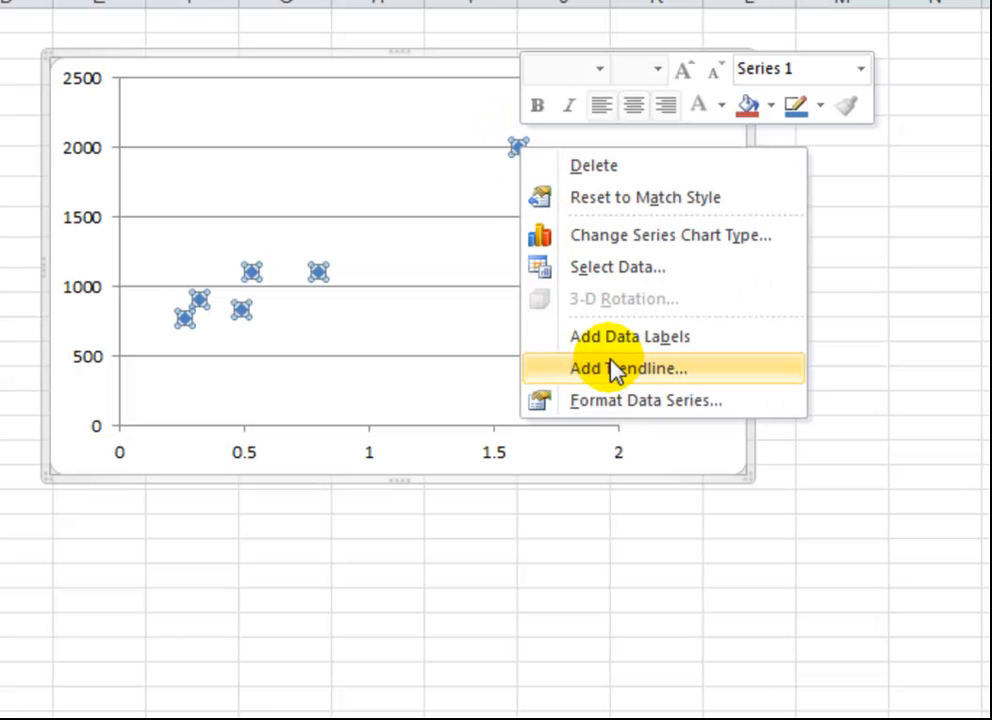
click(628, 368)
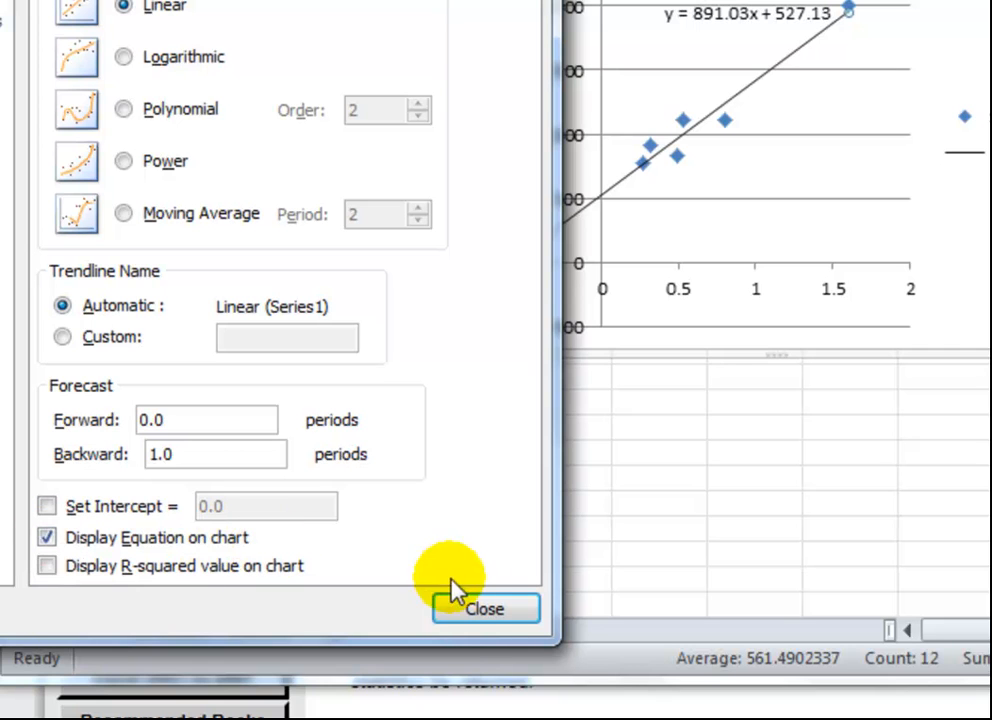
click(484, 608)
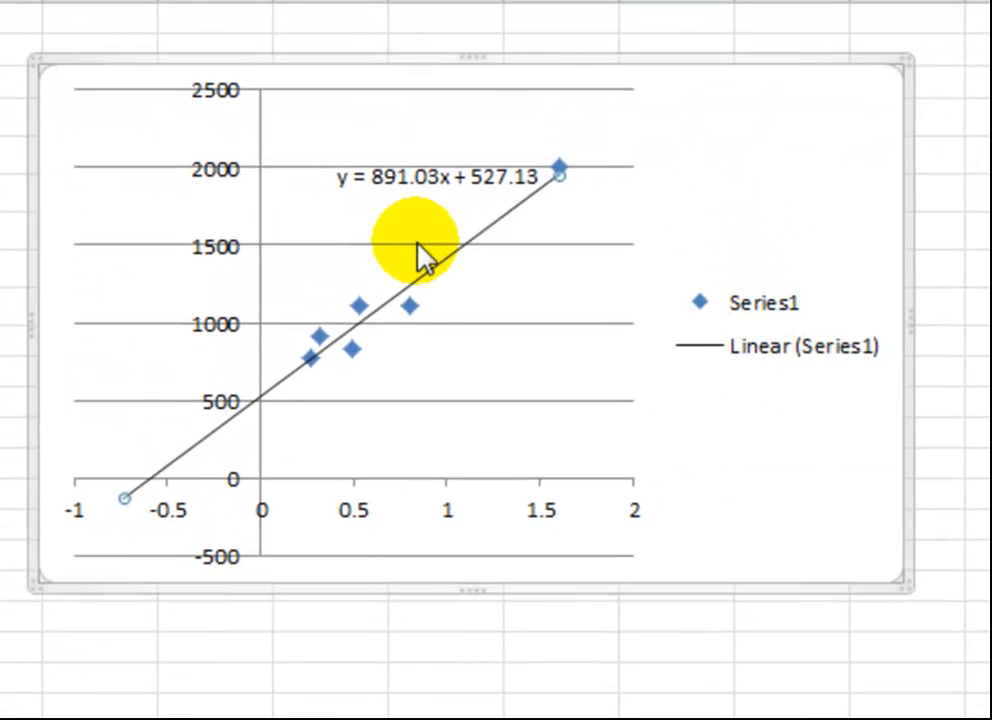
mouse_move(264, 264)
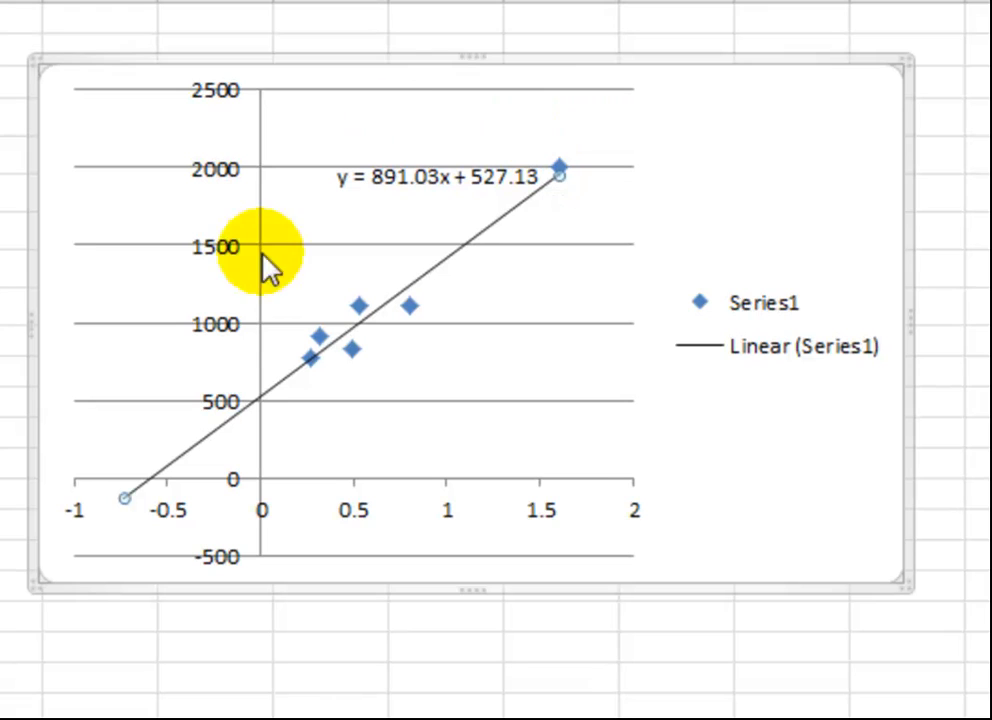
mouse_move(188, 352)
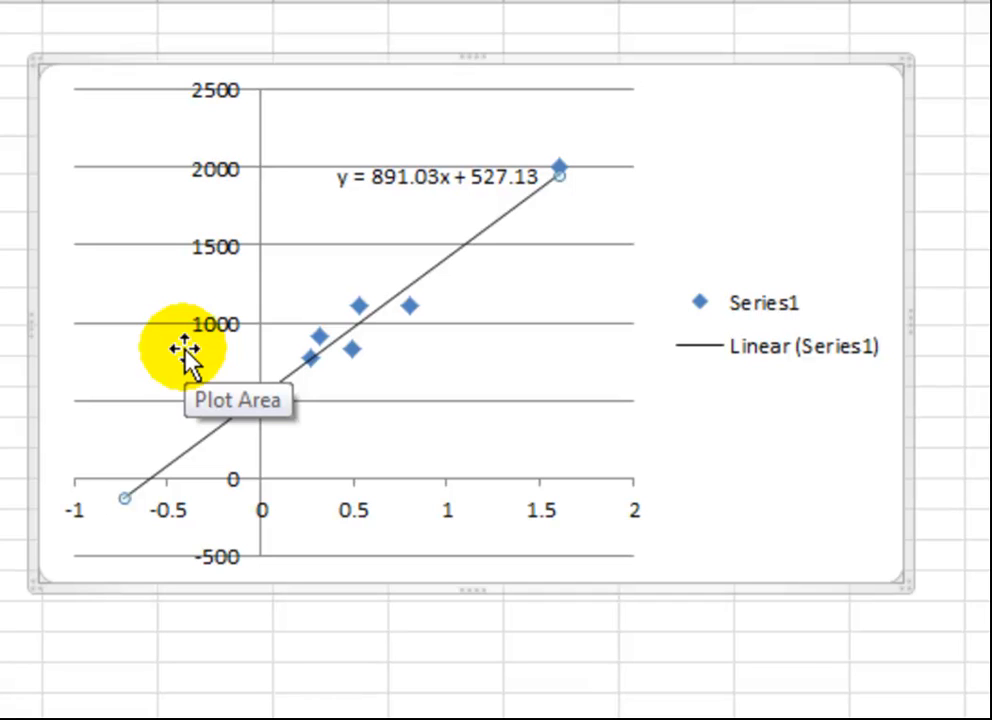
mouse_move(722, 200)
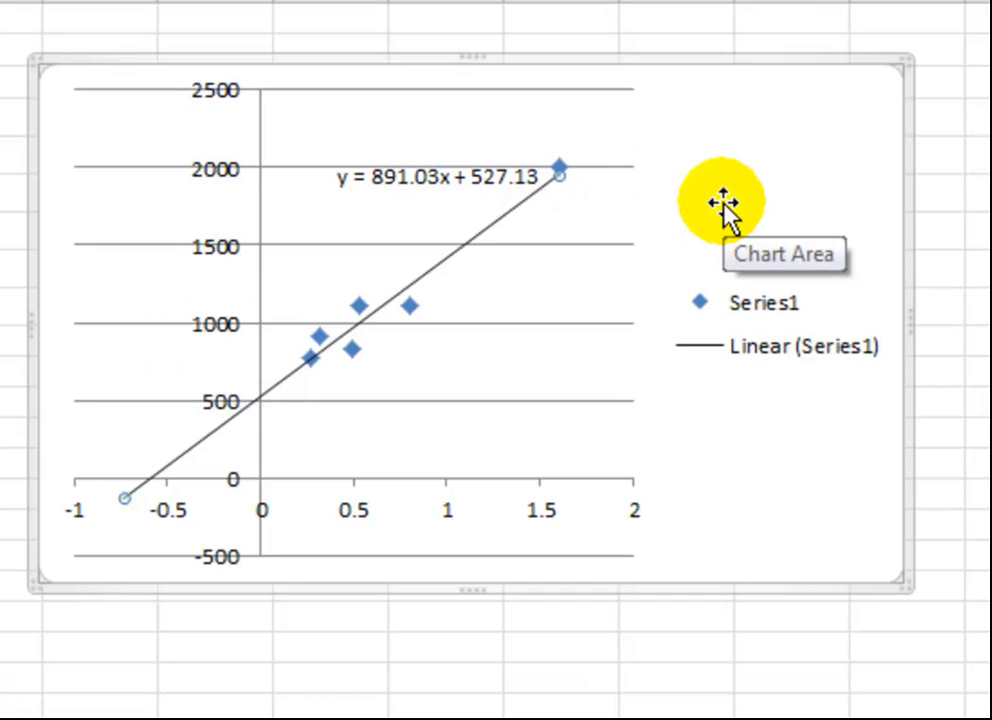
mouse_move(428, 210)
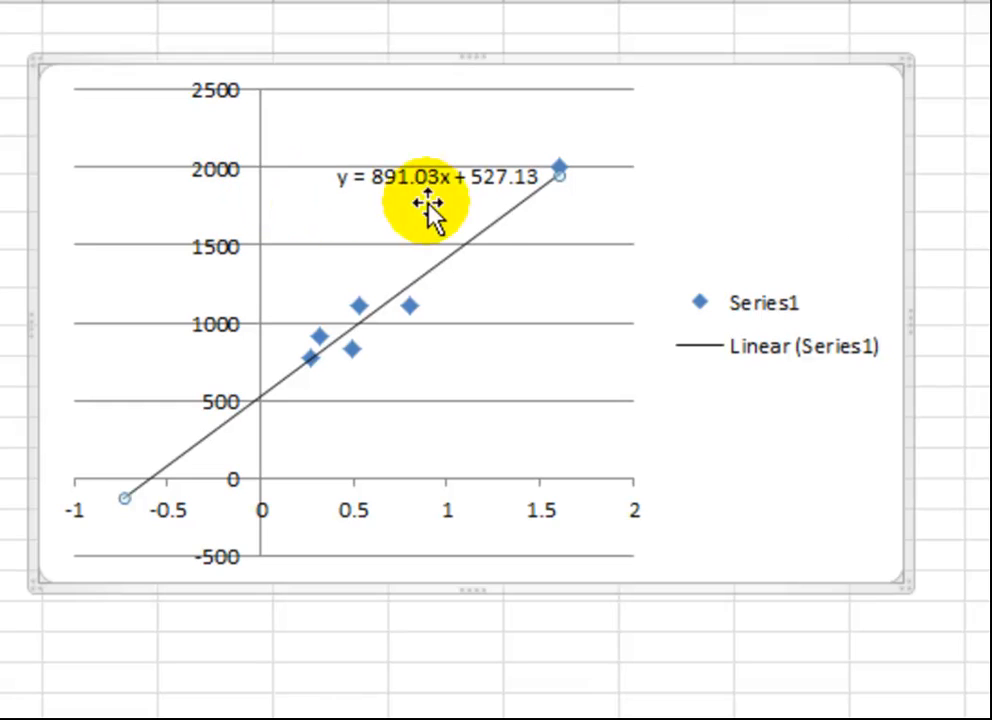
mouse_move(442, 216)
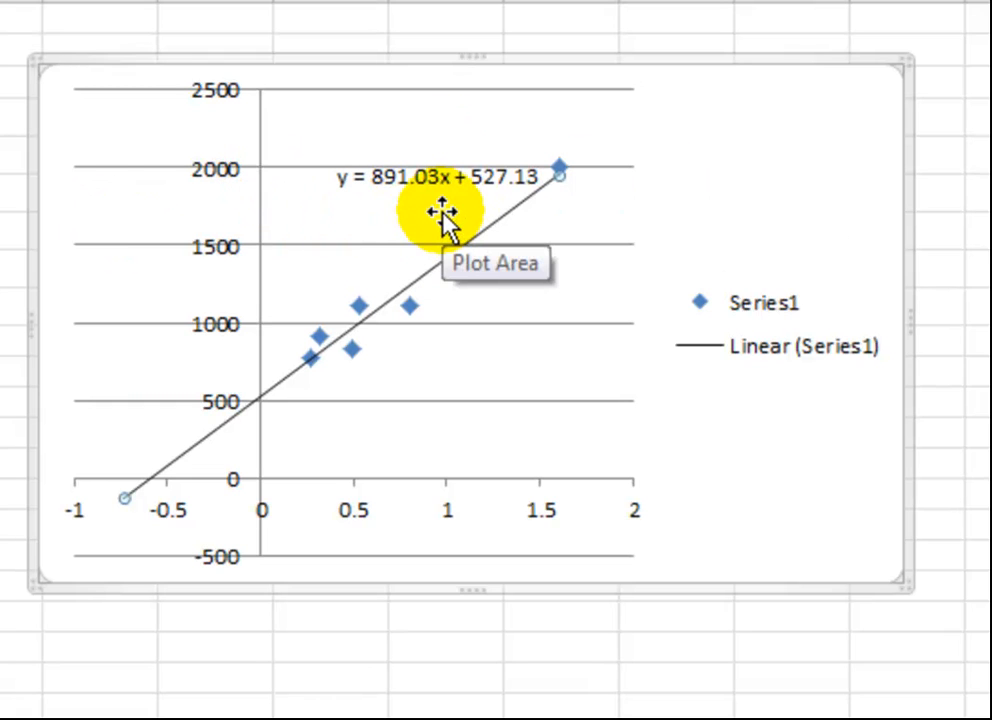
mouse_move(712, 304)
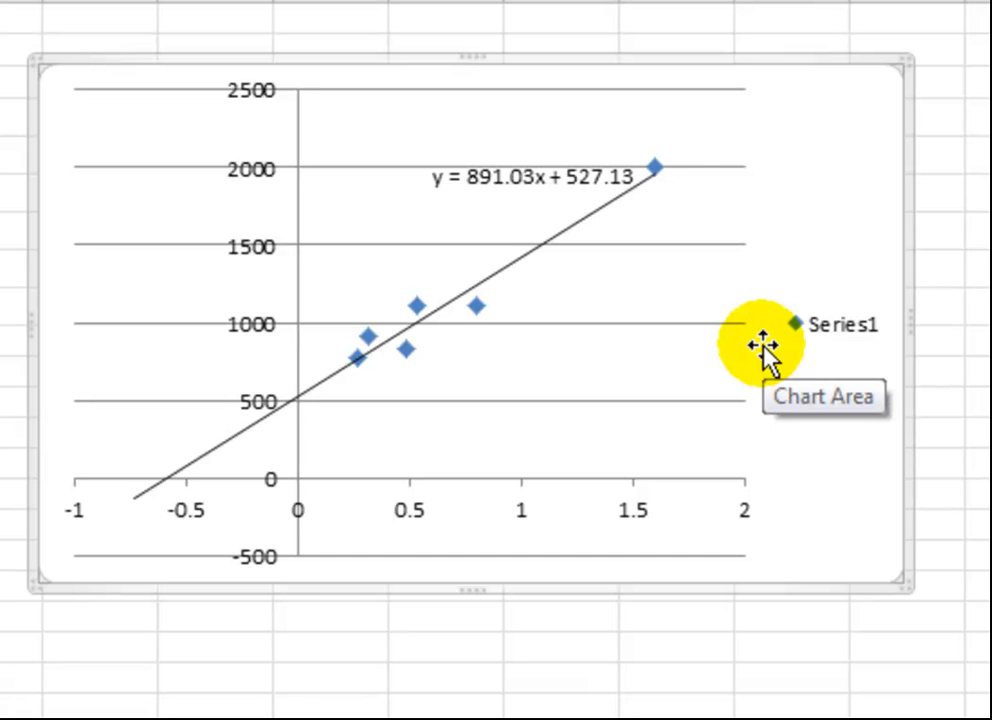
mouse_move(680, 336)
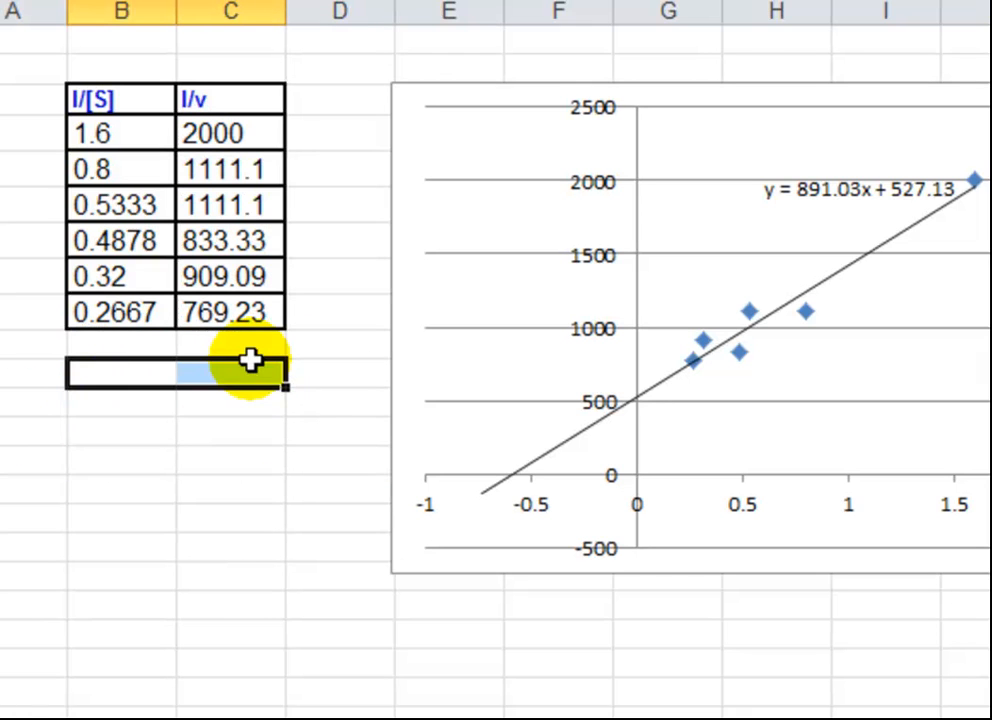
mouse_move(290, 388)
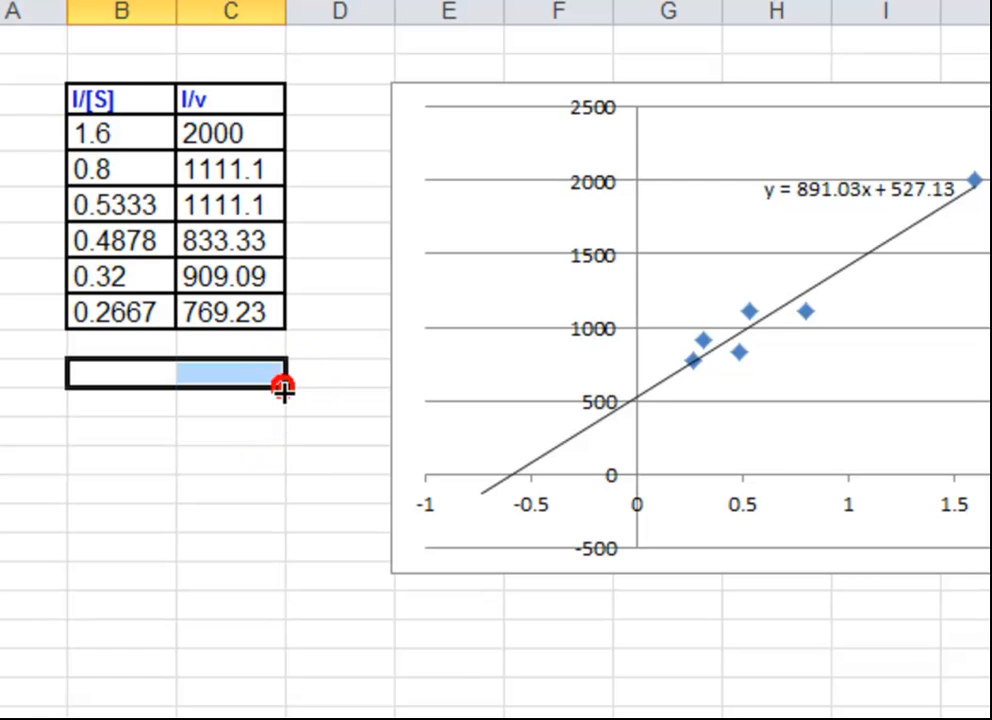
Select the blank B11:C15 block beneath the data table for the regression output.
drag(284, 384, 278, 436)
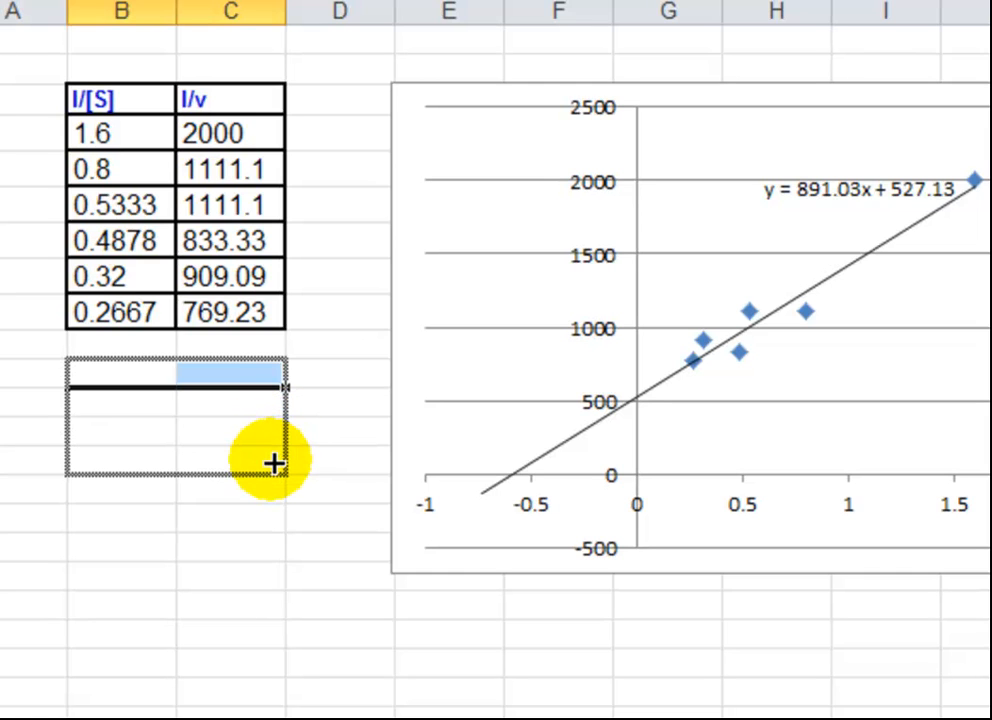
mouse_move(268, 496)
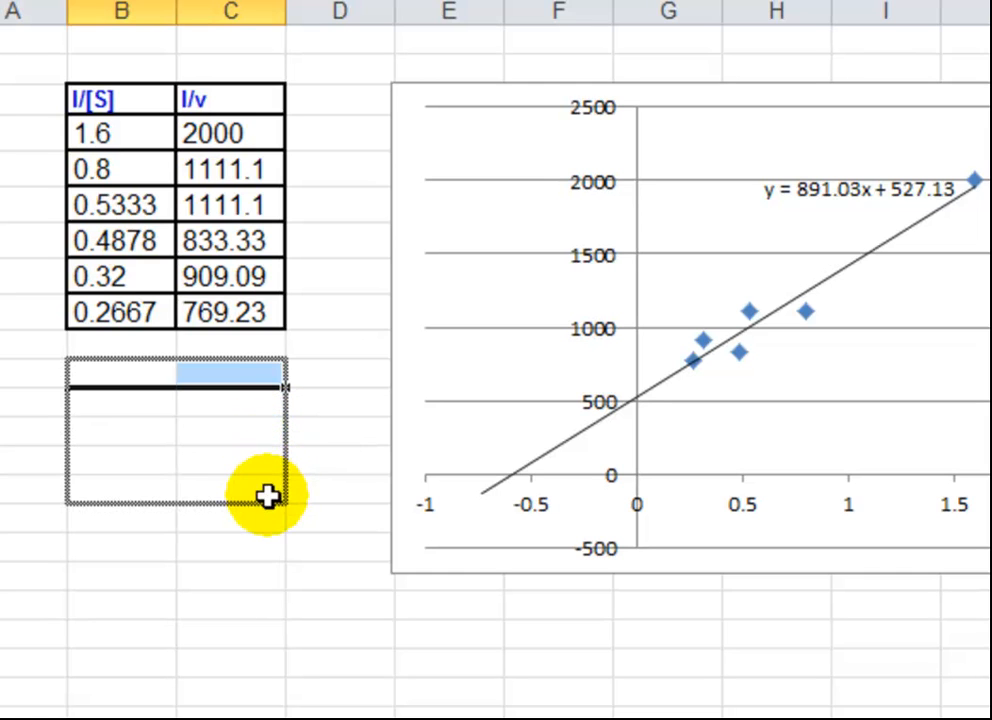
drag(268, 496, 184, 412)
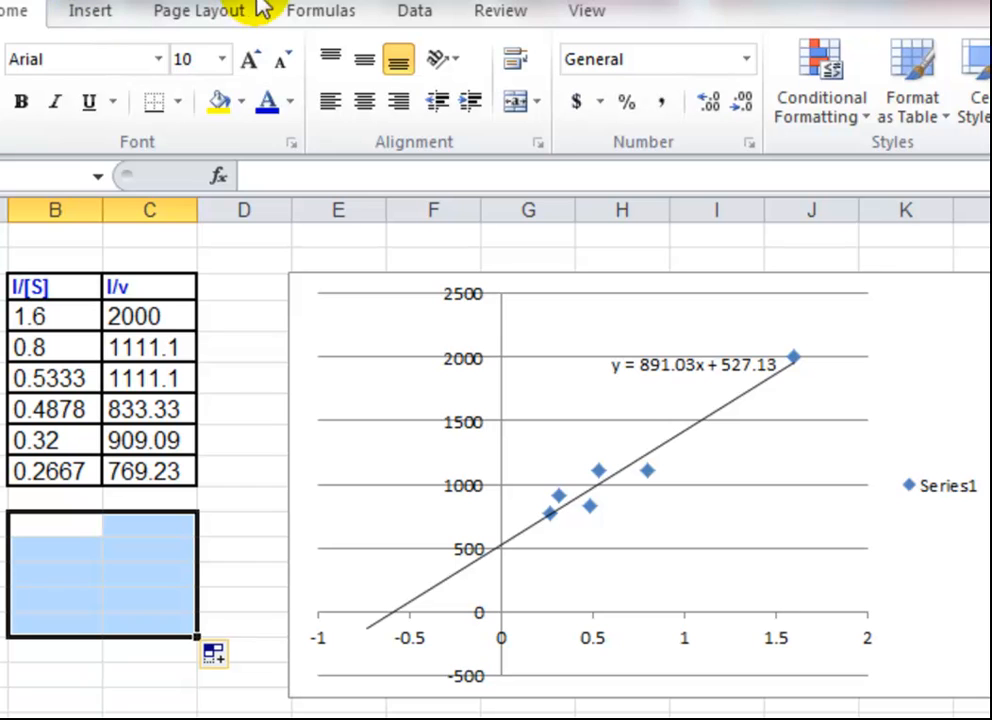
Fill the block with LINEST using C4:C9 as y's, B4:B9 as x's and Stats TRUE.
click(320, 12)
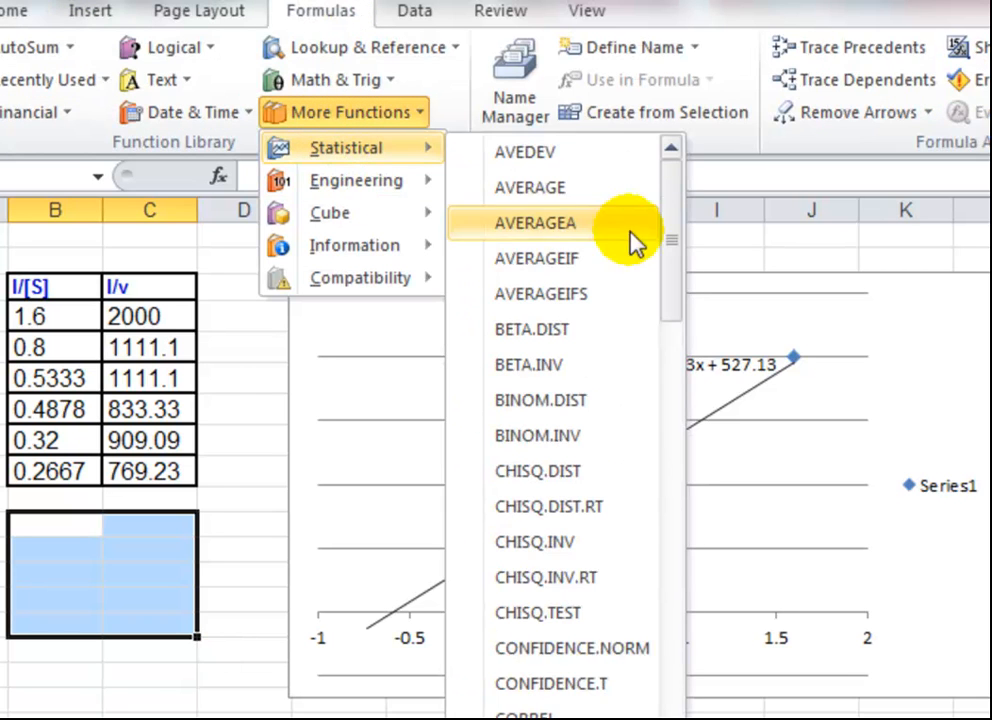
scroll(down, 3)
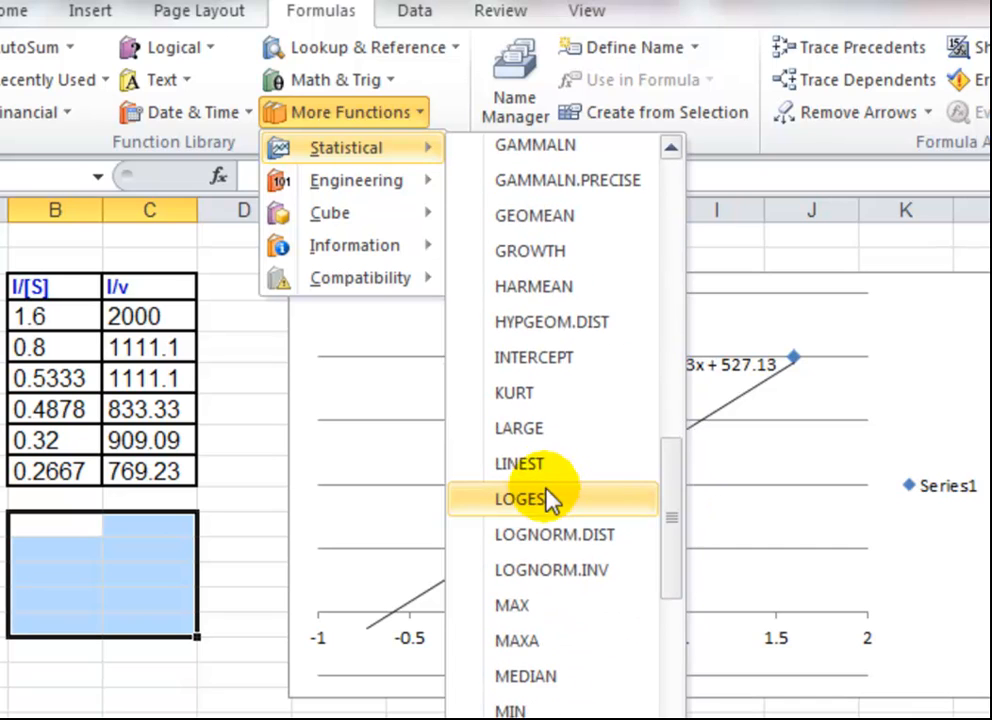
click(520, 464)
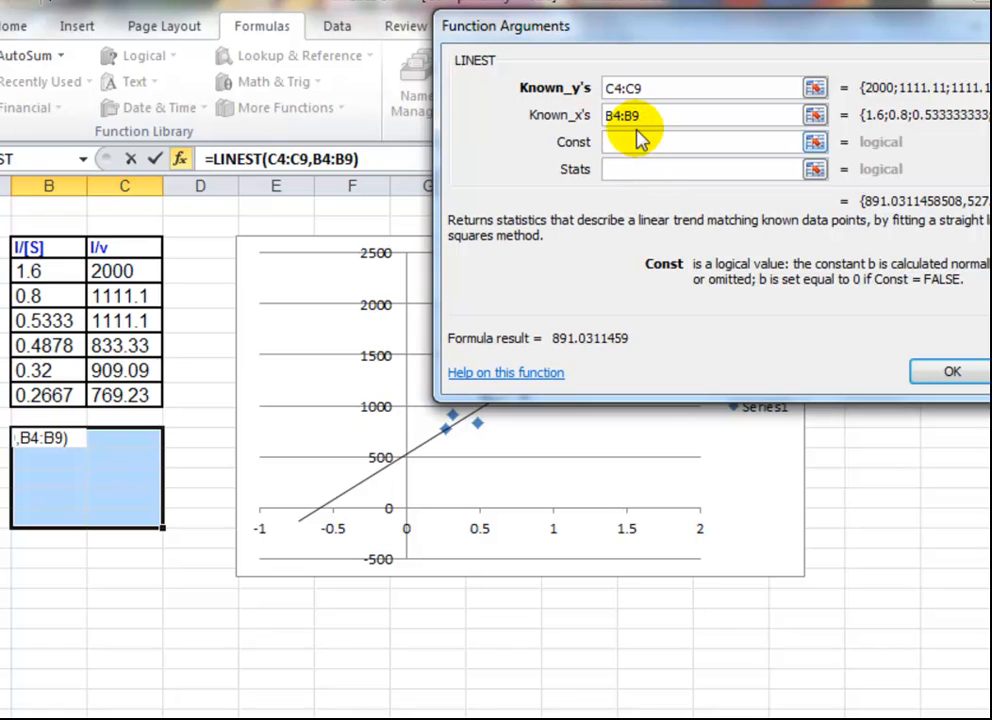
text(rue)
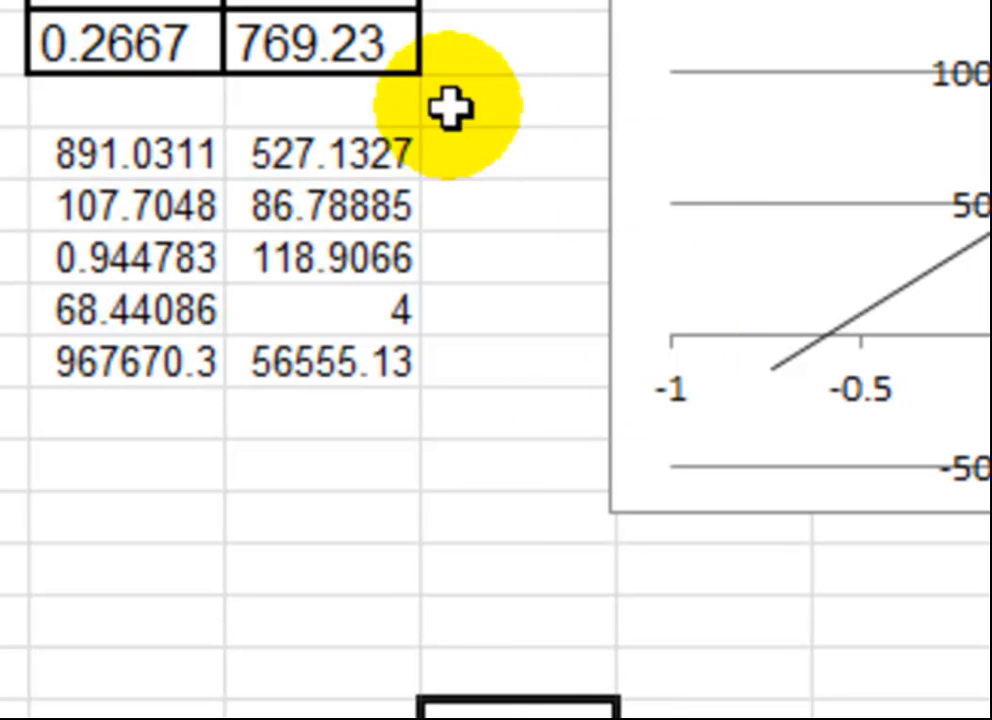
mouse_move(390, 320)
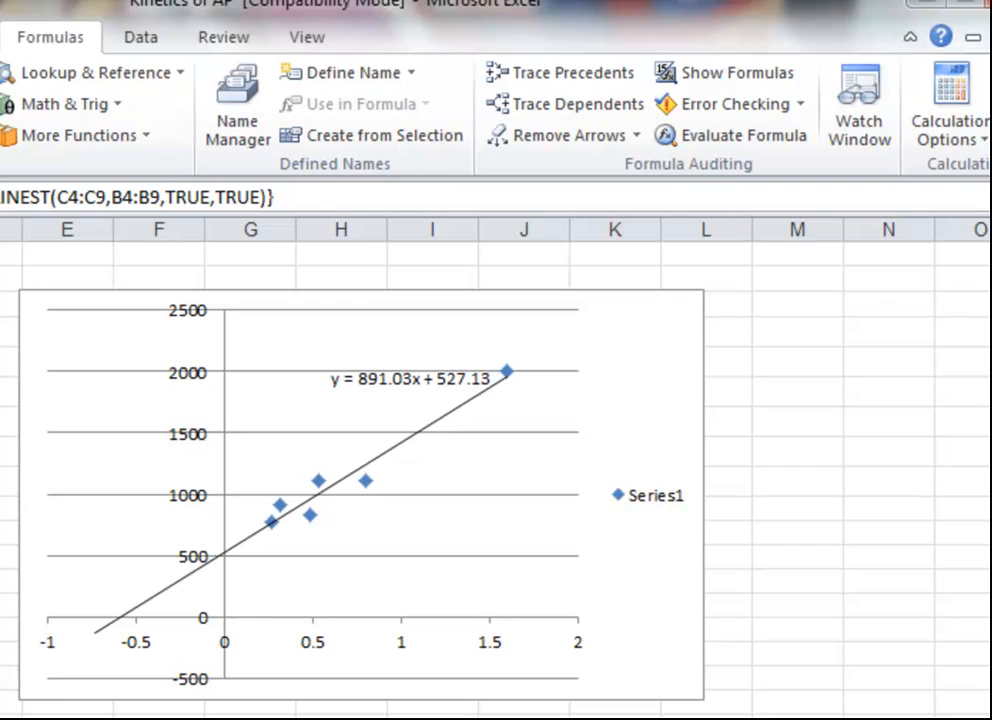
mouse_move(644, 356)
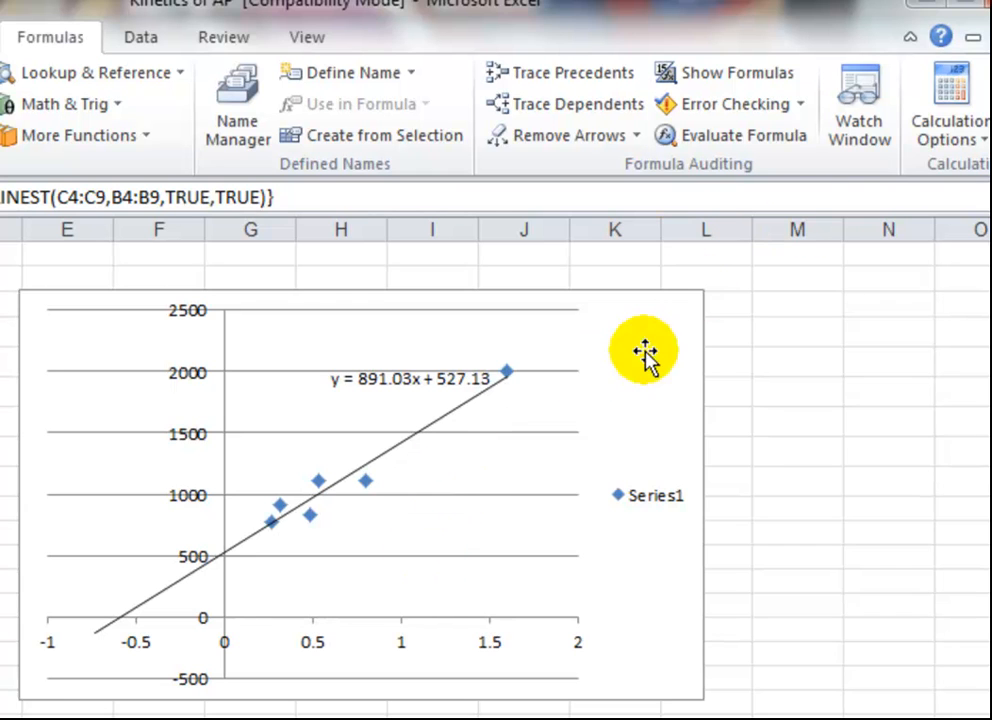
Add capped vertical error bars in both directions with a fixed value of 118.
click(644, 350)
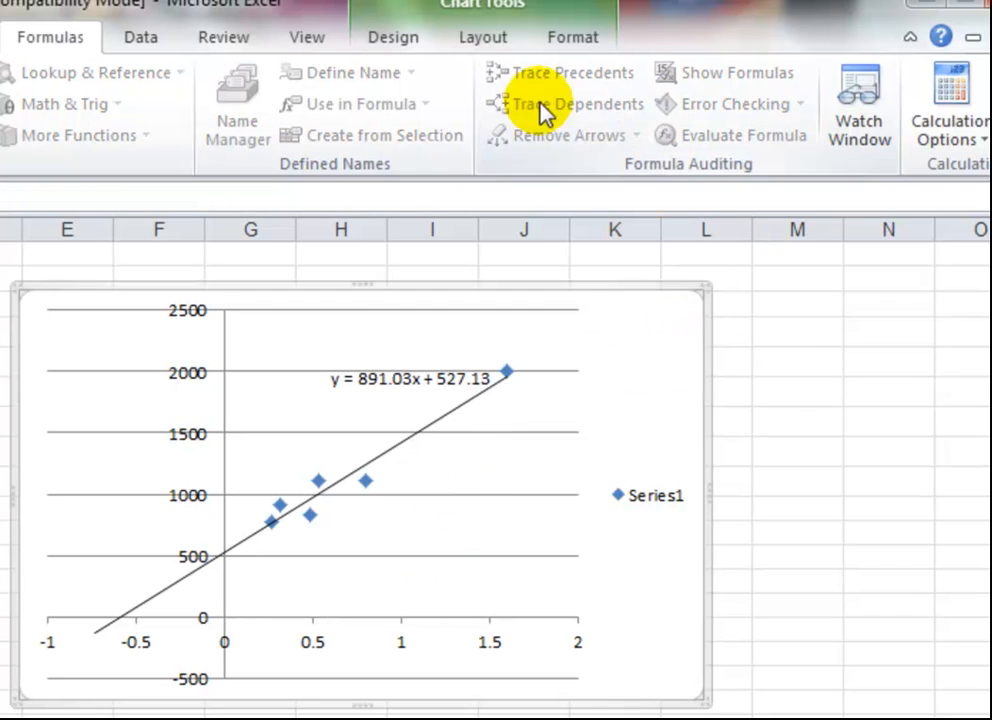
click(484, 36)
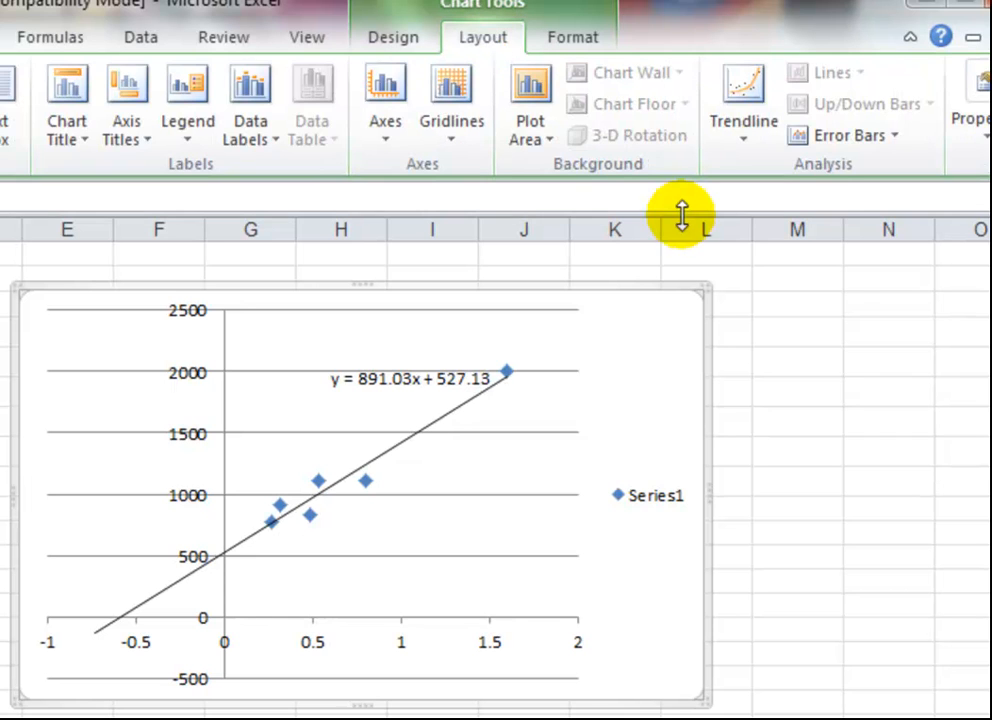
click(844, 134)
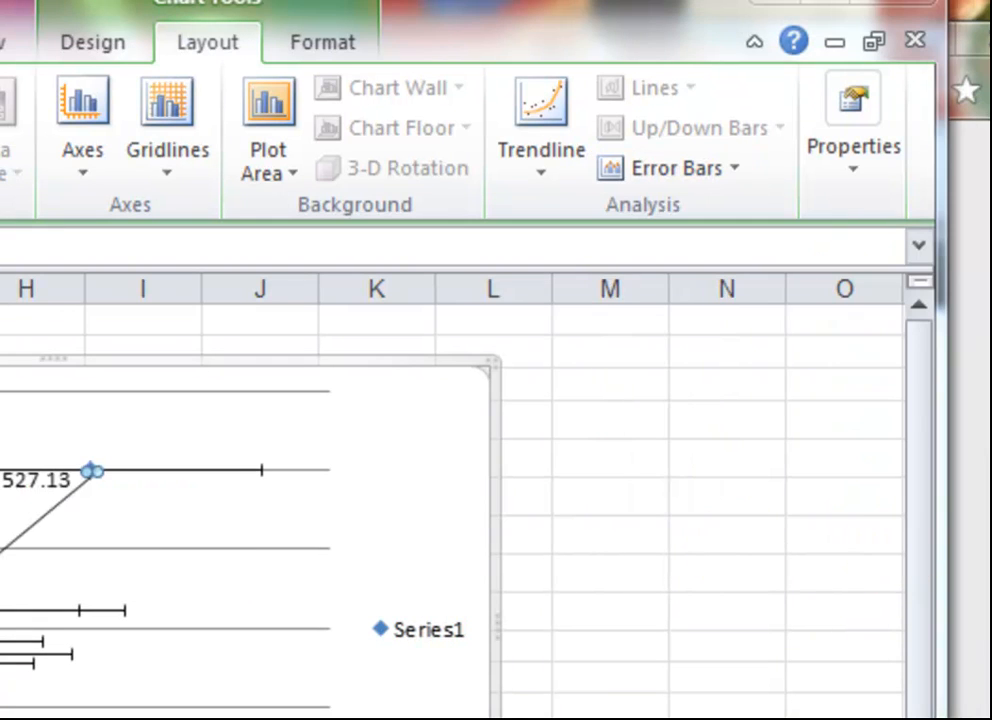
click(664, 168)
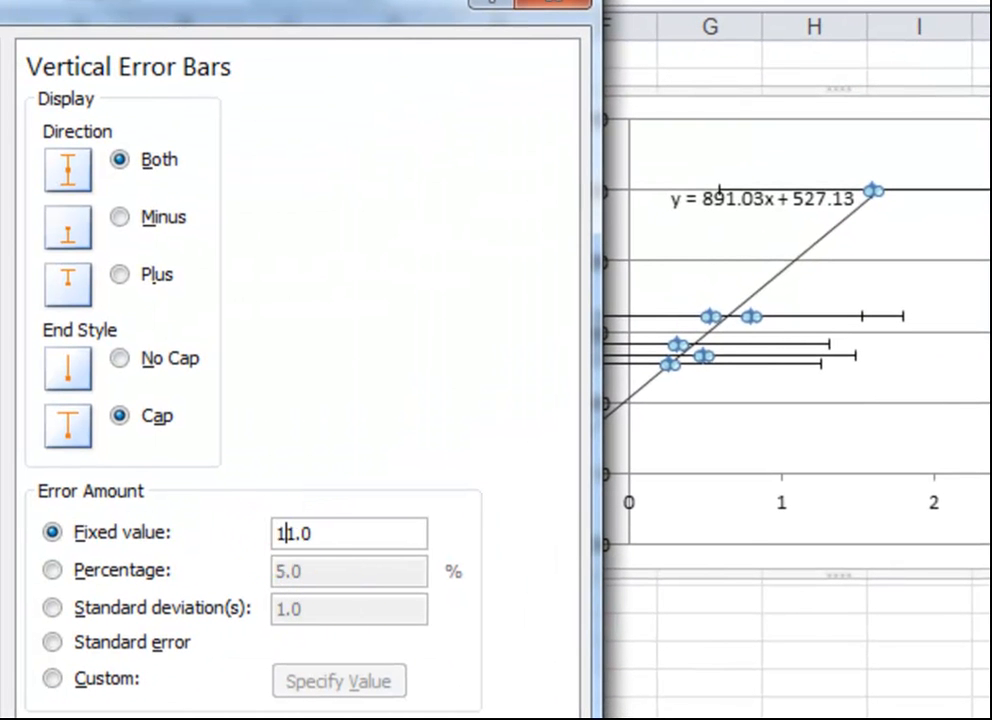
text(118)
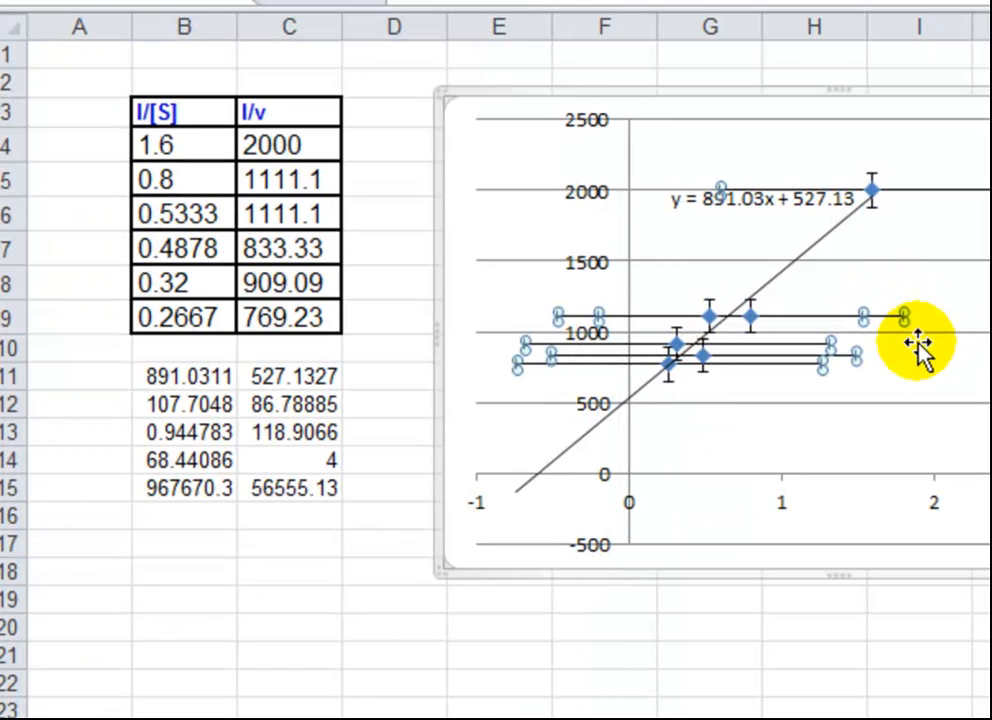
mouse_move(916, 344)
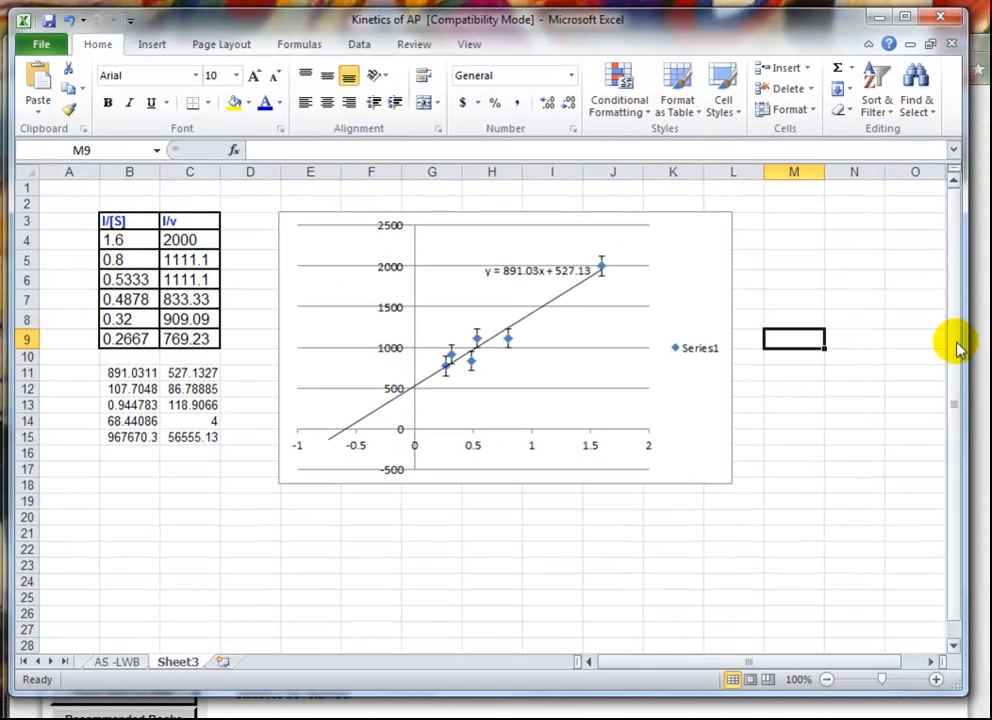
Follow the excelfunctions.net LINEST hyperlink in the instructions note below the chart.
scroll(down, 3)
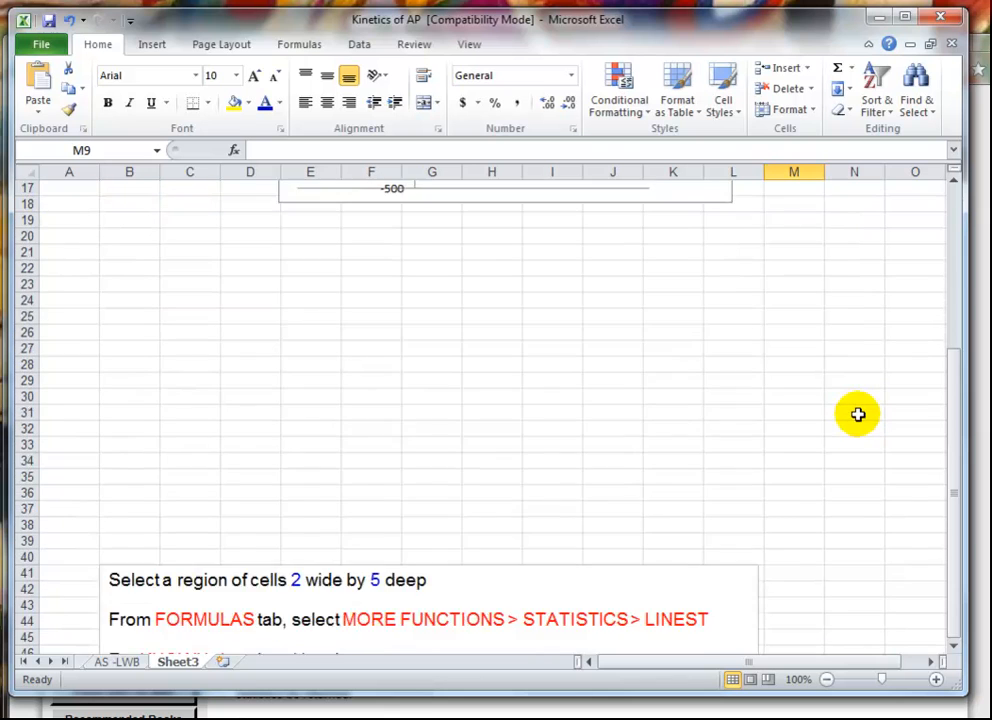
scroll(down, 3)
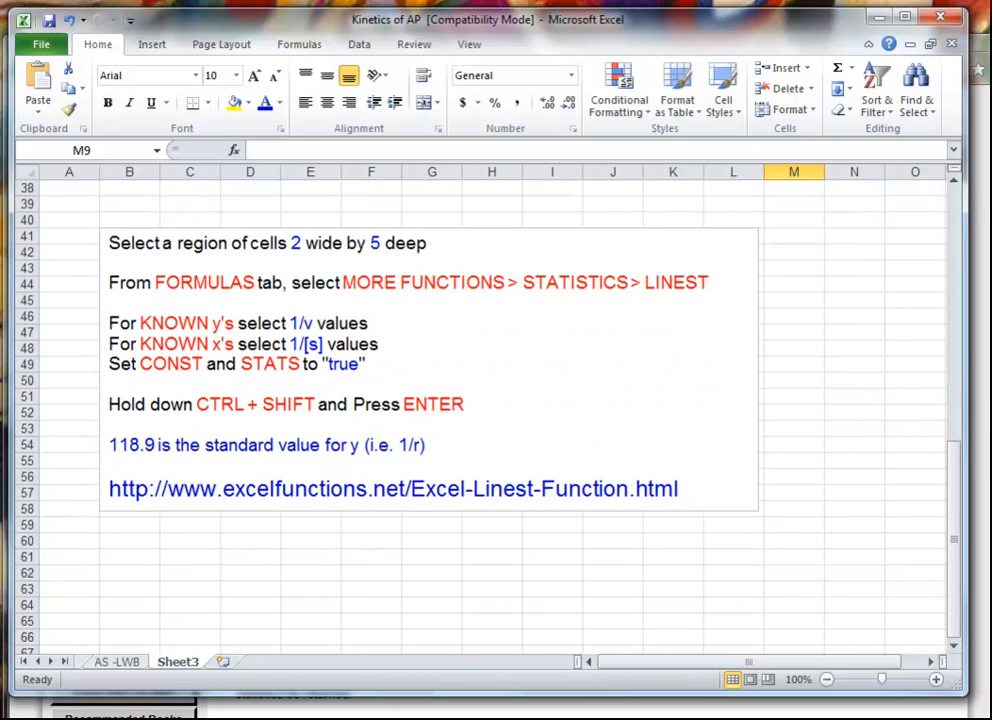
click(392, 488)
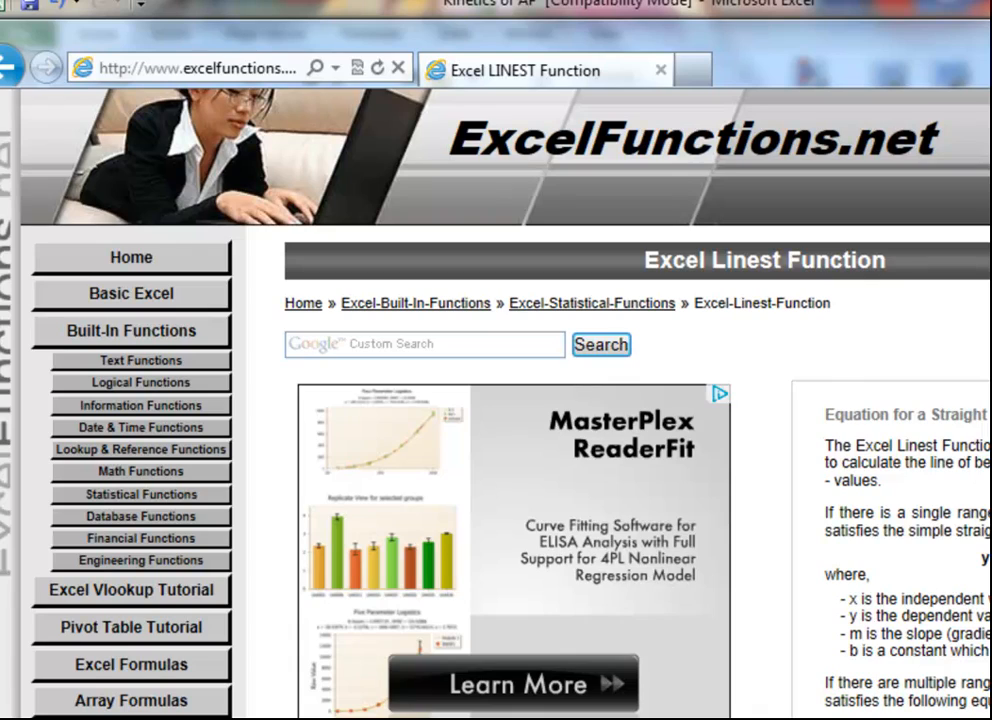
Scroll through the Excel Linest Function reference page.
scroll(down, 3)
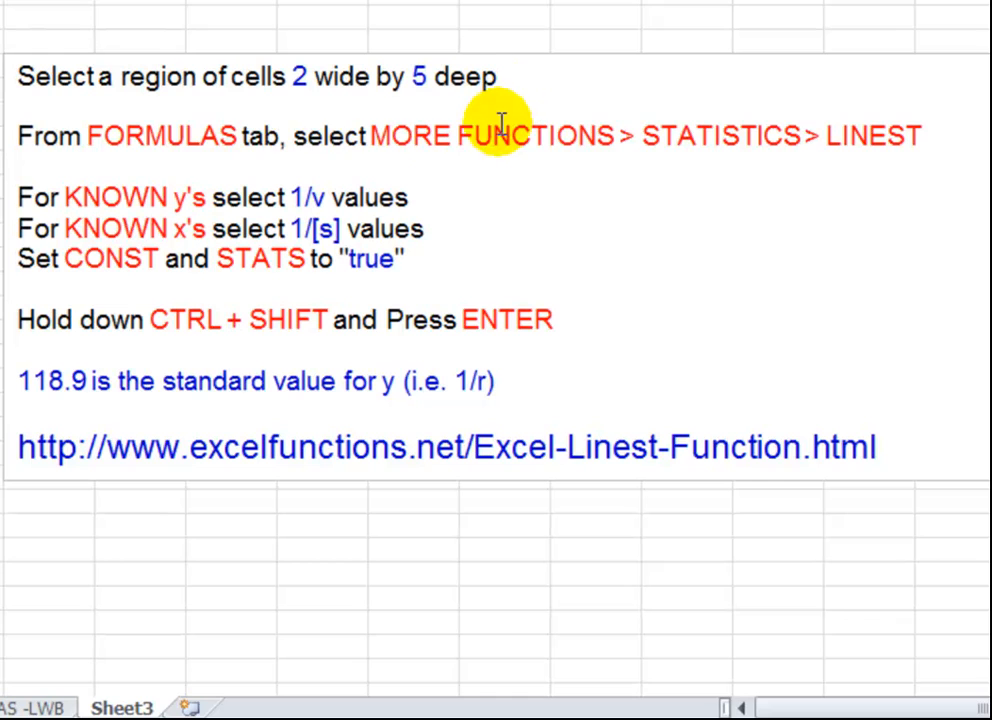
mouse_move(700, 136)
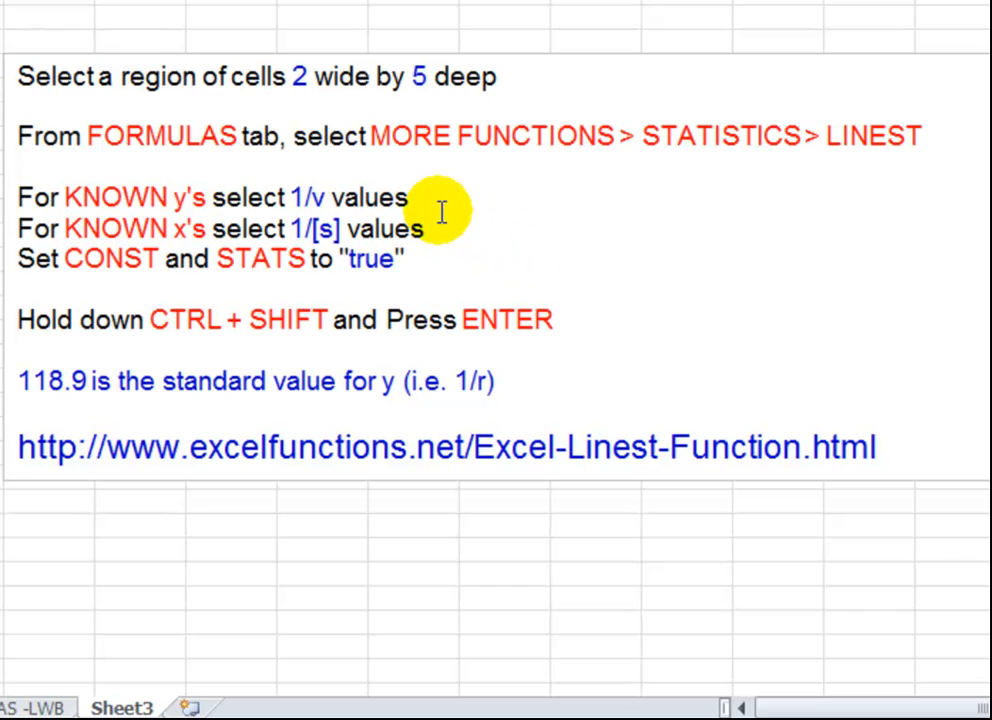
mouse_move(440, 232)
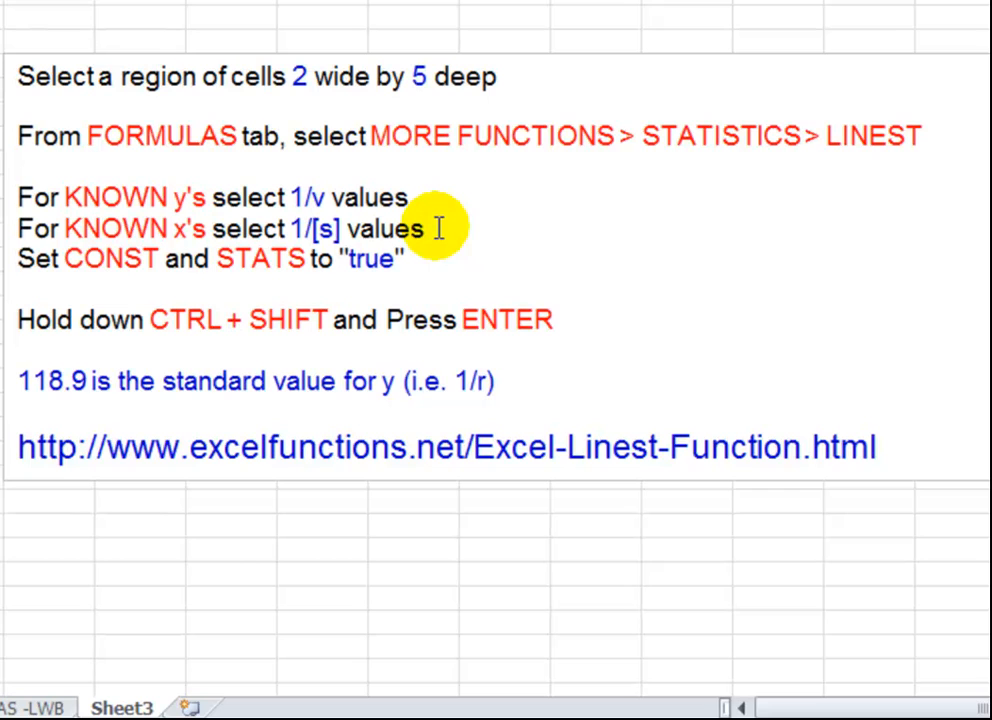
mouse_move(420, 260)
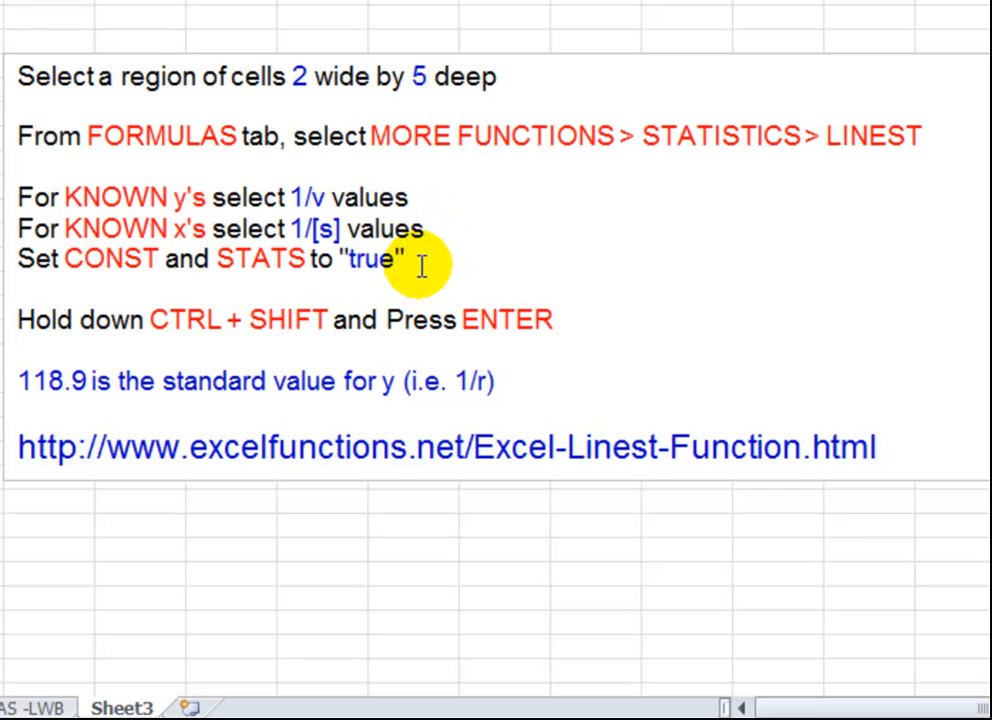
mouse_move(336, 320)
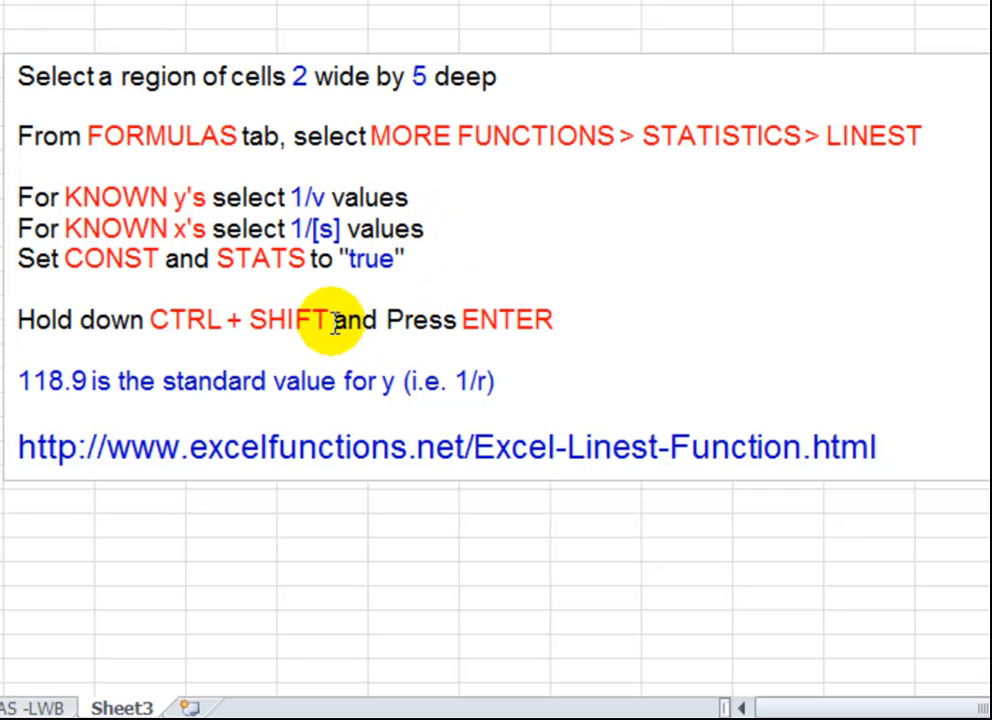
mouse_move(504, 318)
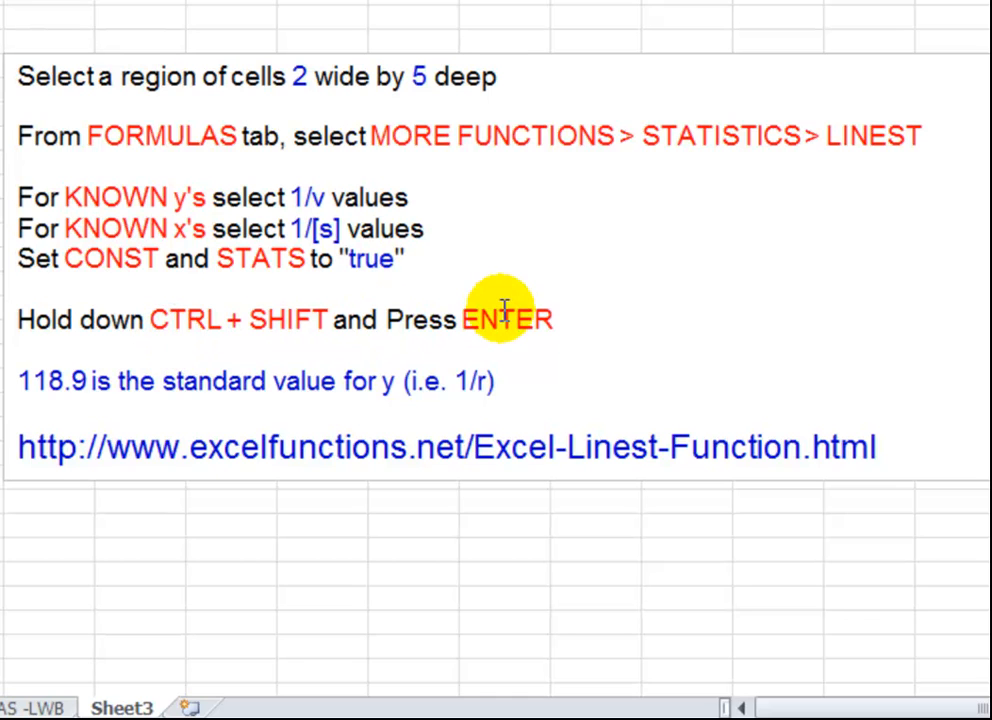
mouse_move(92, 388)
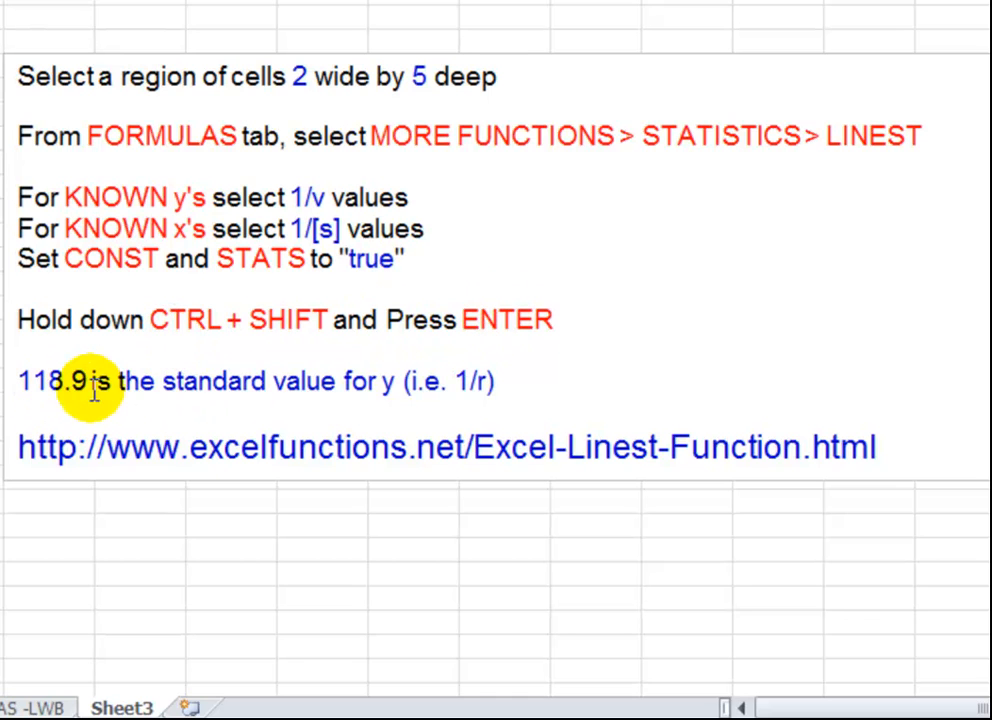
mouse_move(490, 350)
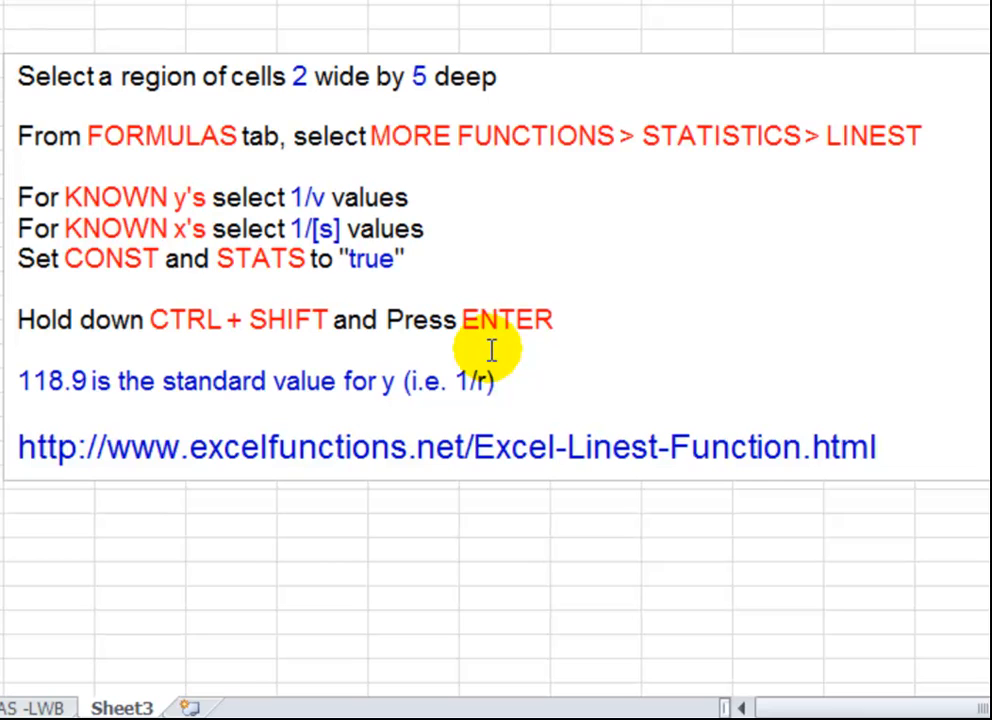